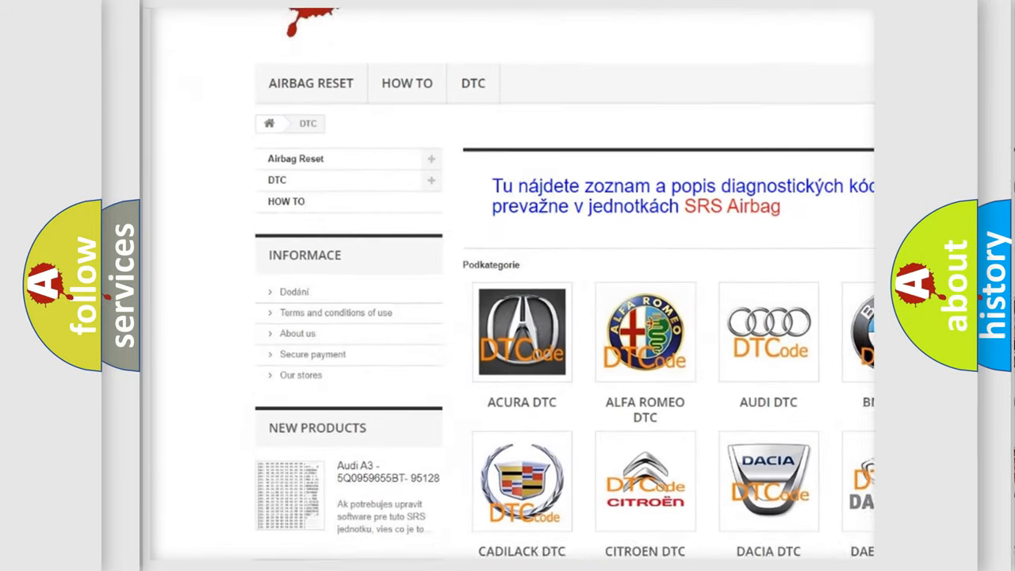
scroll(down, 3)
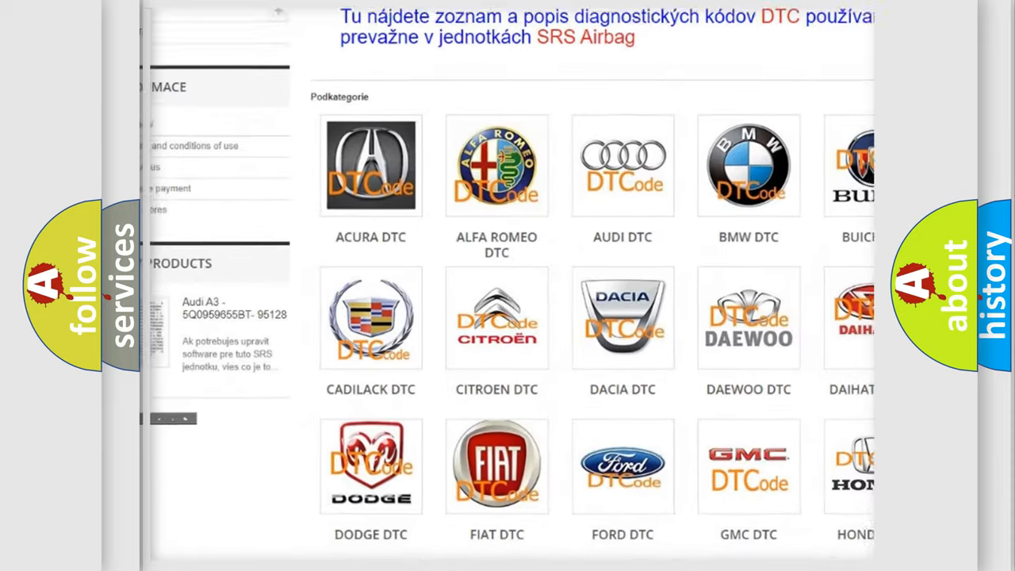
scroll(down, 3)
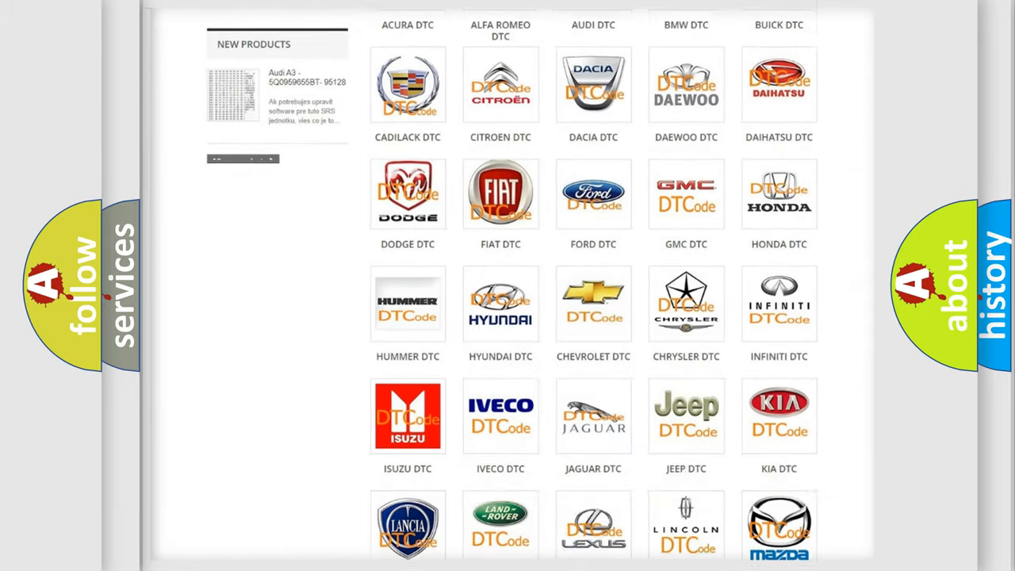
scroll(down, 3)
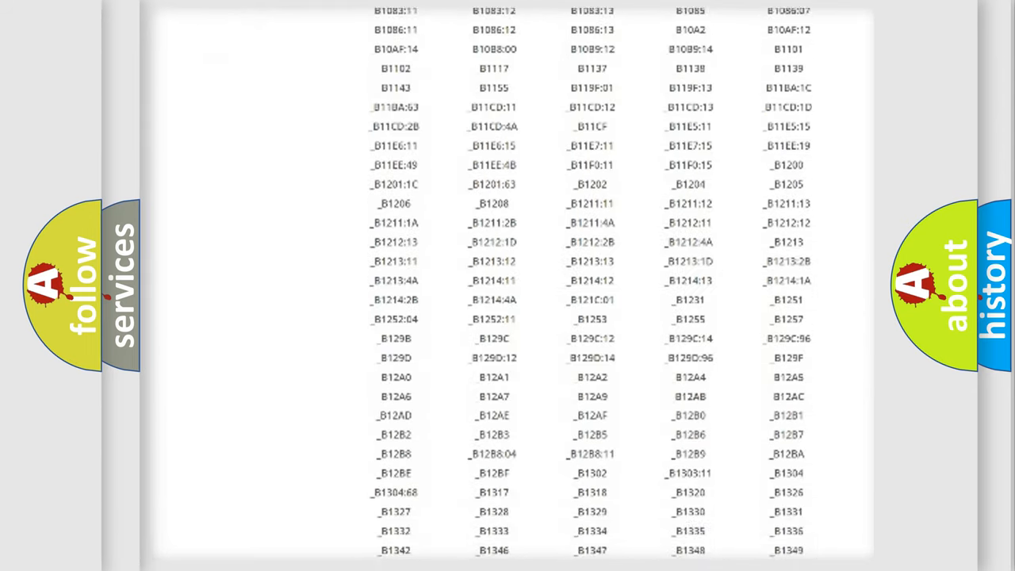
scroll(down, 3)
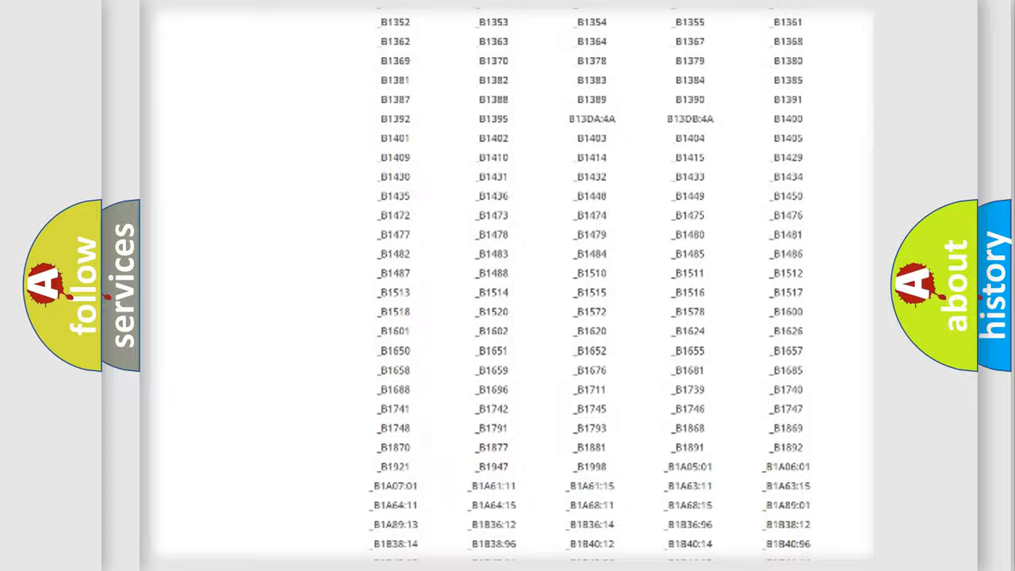